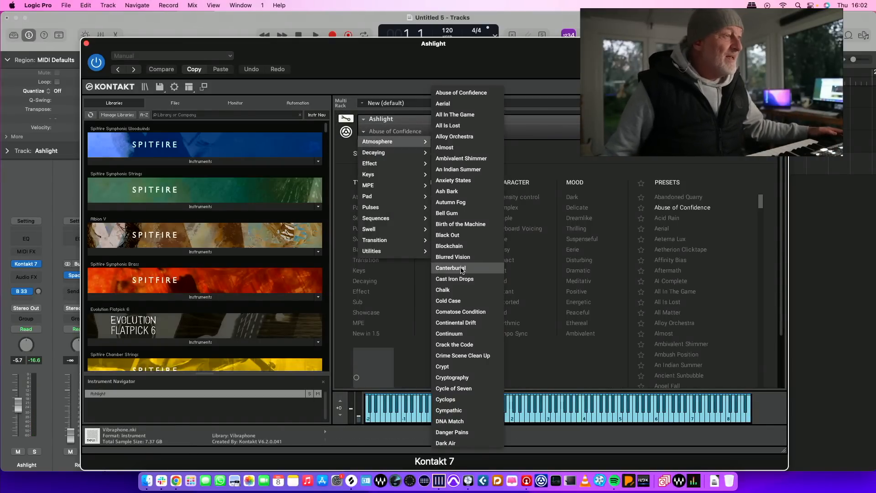
- Audition an Atmosphere preset, then load the Overflight pad preset into Ashlight
left_click(460, 311)
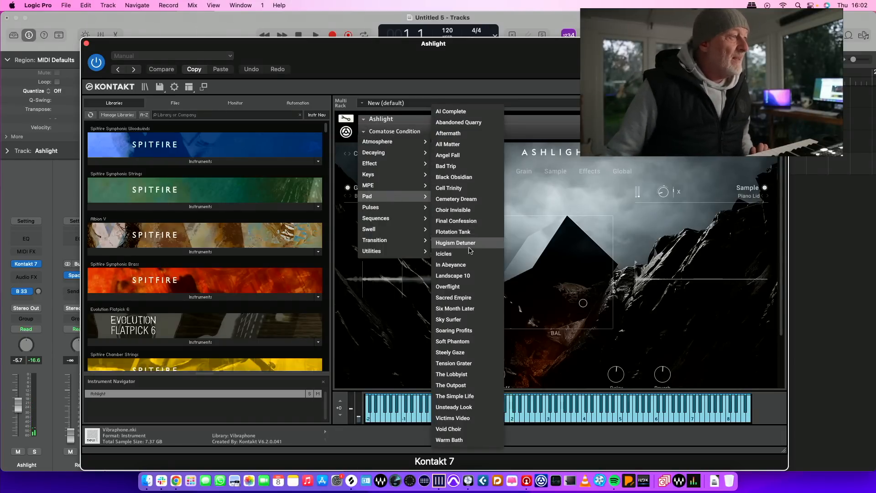
left_click(447, 286)
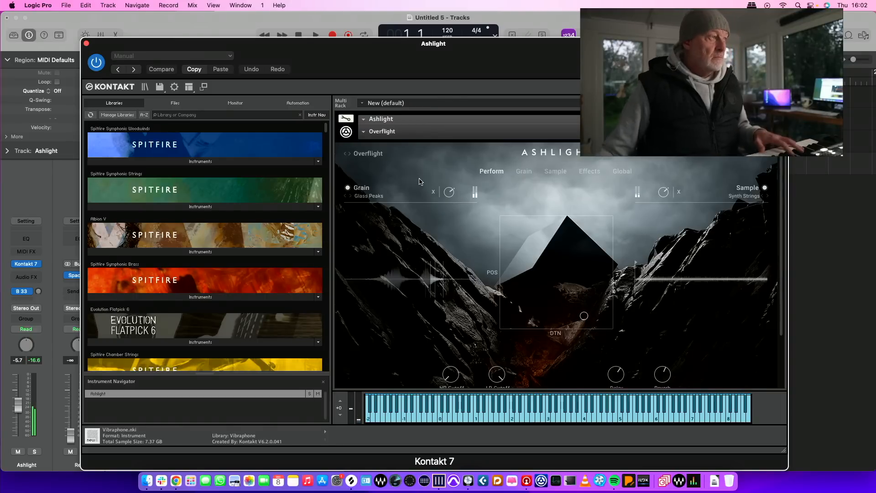
mouse_move(363, 131)
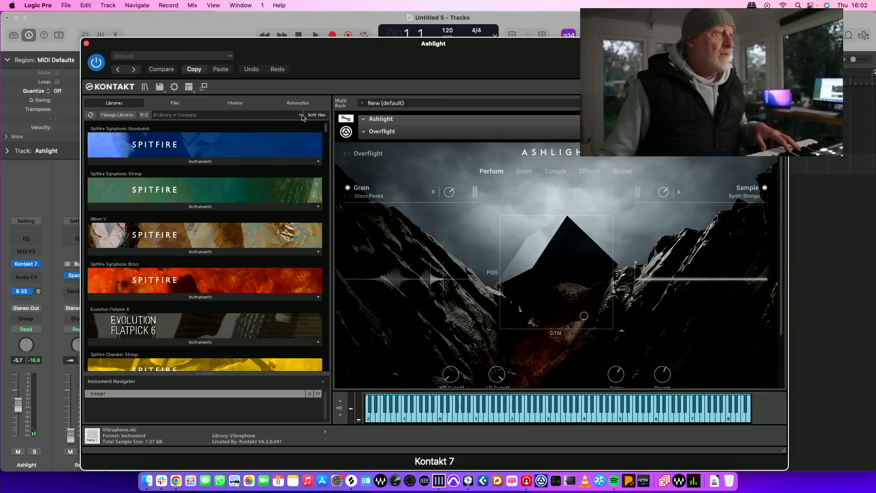
- Load the Soft Phantom pad preset into Ashlight and close the Kontakt window
left_click(382, 131)
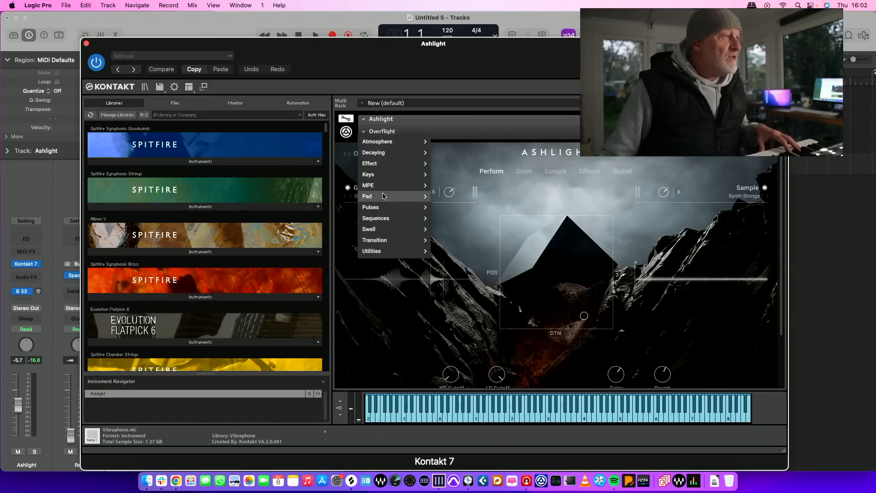
left_click(367, 196)
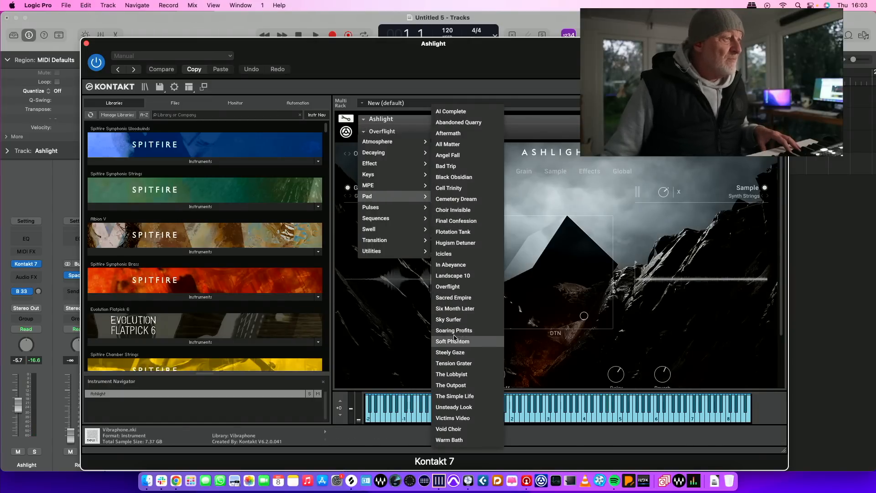
left_click(453, 340)
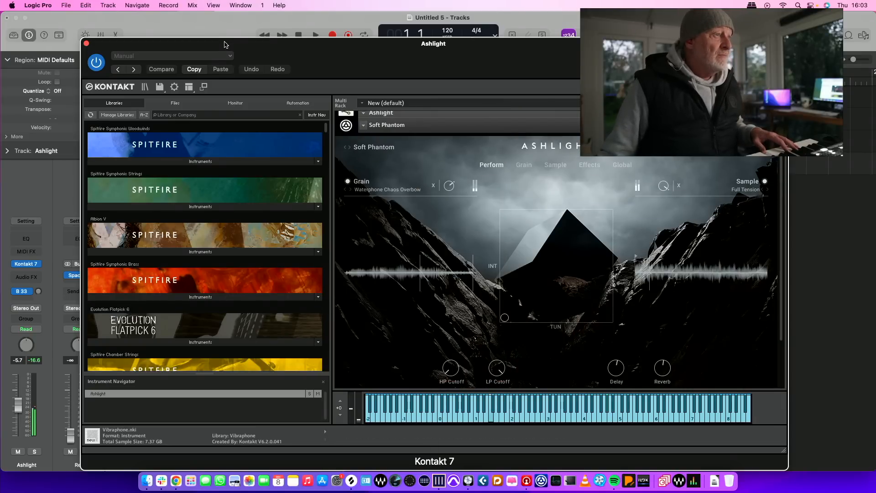
left_click(86, 44)
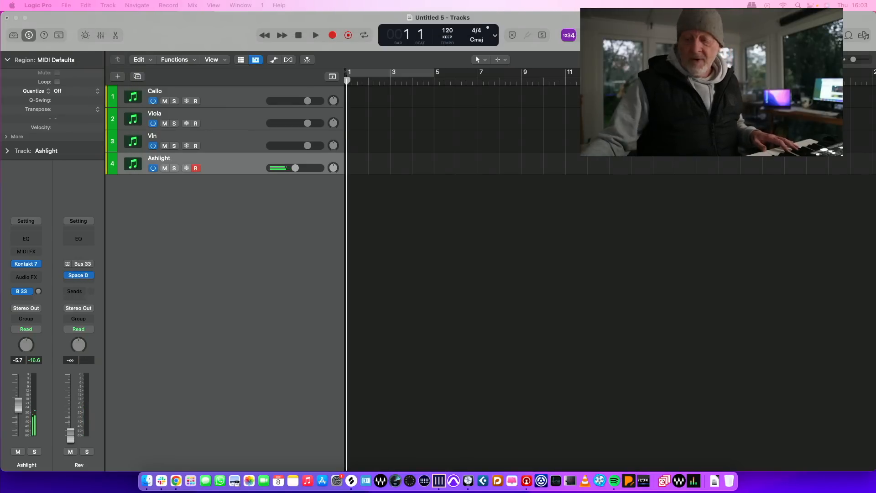
- Record the Ashlight pad region on track 4, then bring up the Viola track's Kontakt 7 instrument
left_click(315, 35)
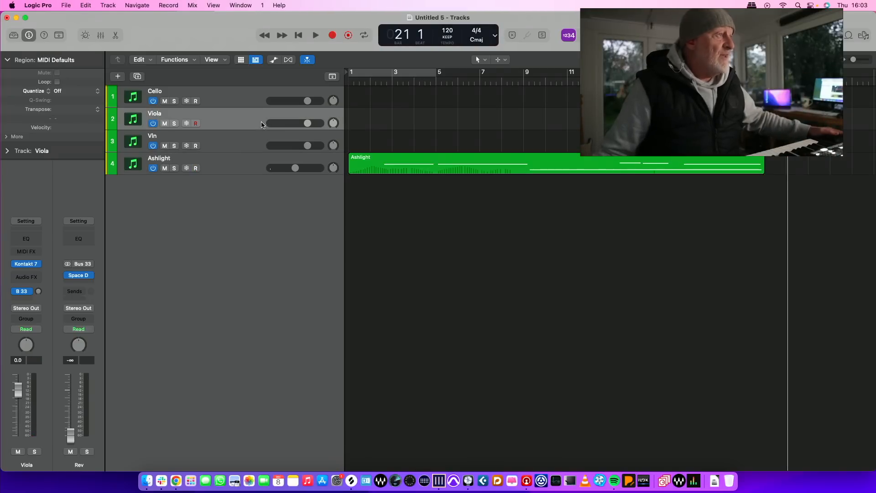
left_click(26, 263)
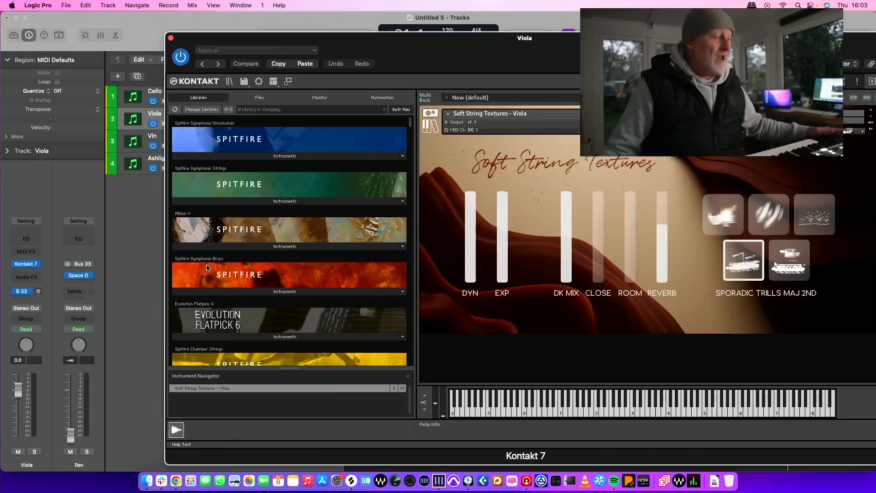